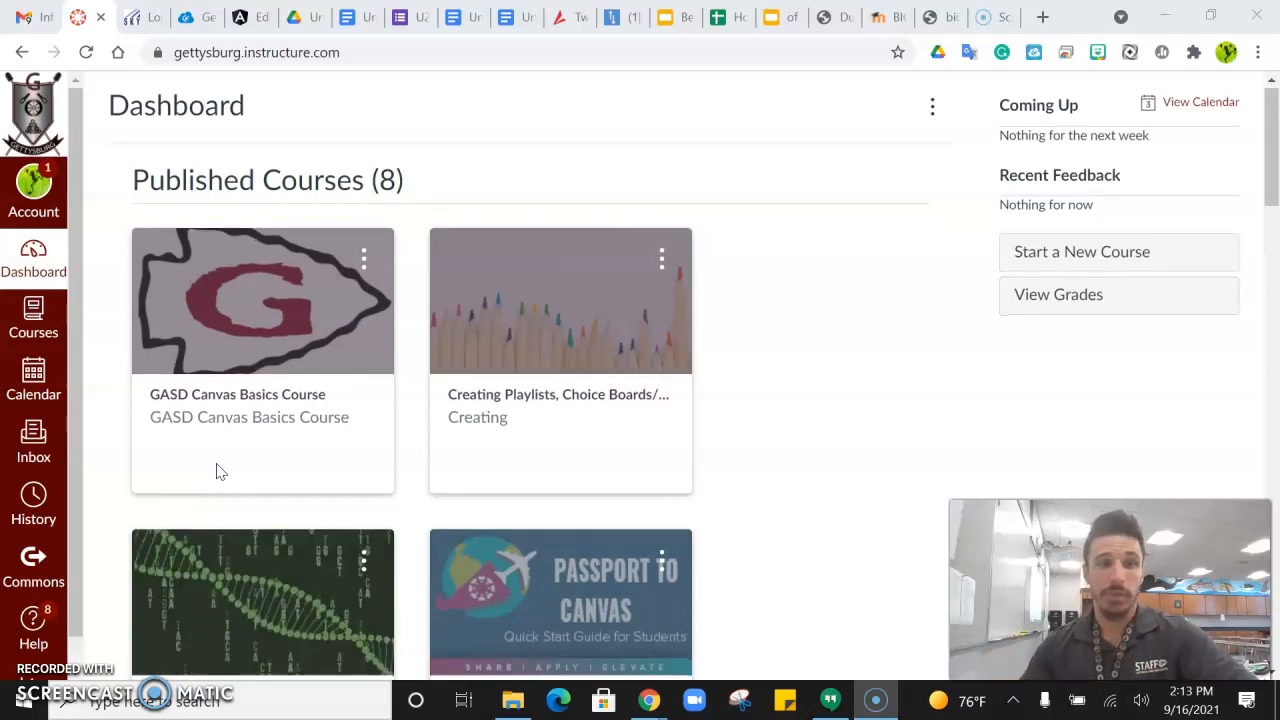
Open the Biology course from the Dashboard and scroll its week 4 Chemistry of LIFE module items.
{"action": "scroll", "scroll_direction": "down", "scroll_amount": 3}
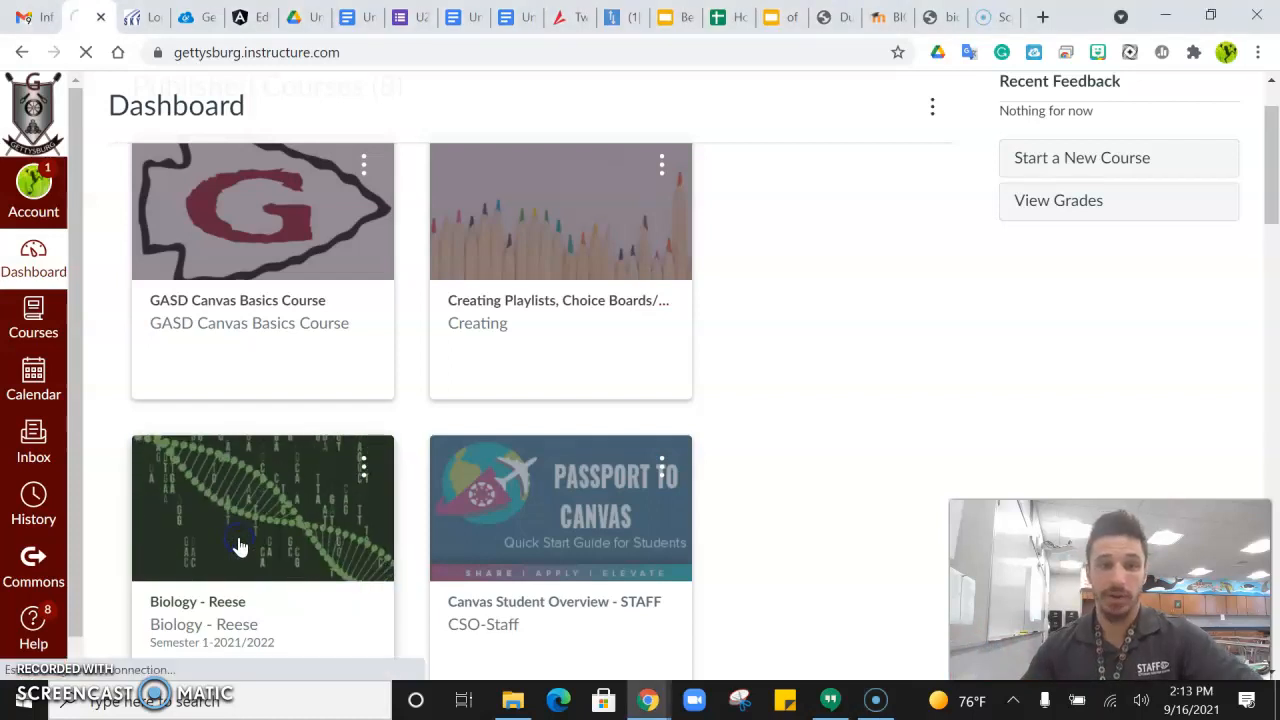
{"action": "left_click", "coordinate": [240, 508]}
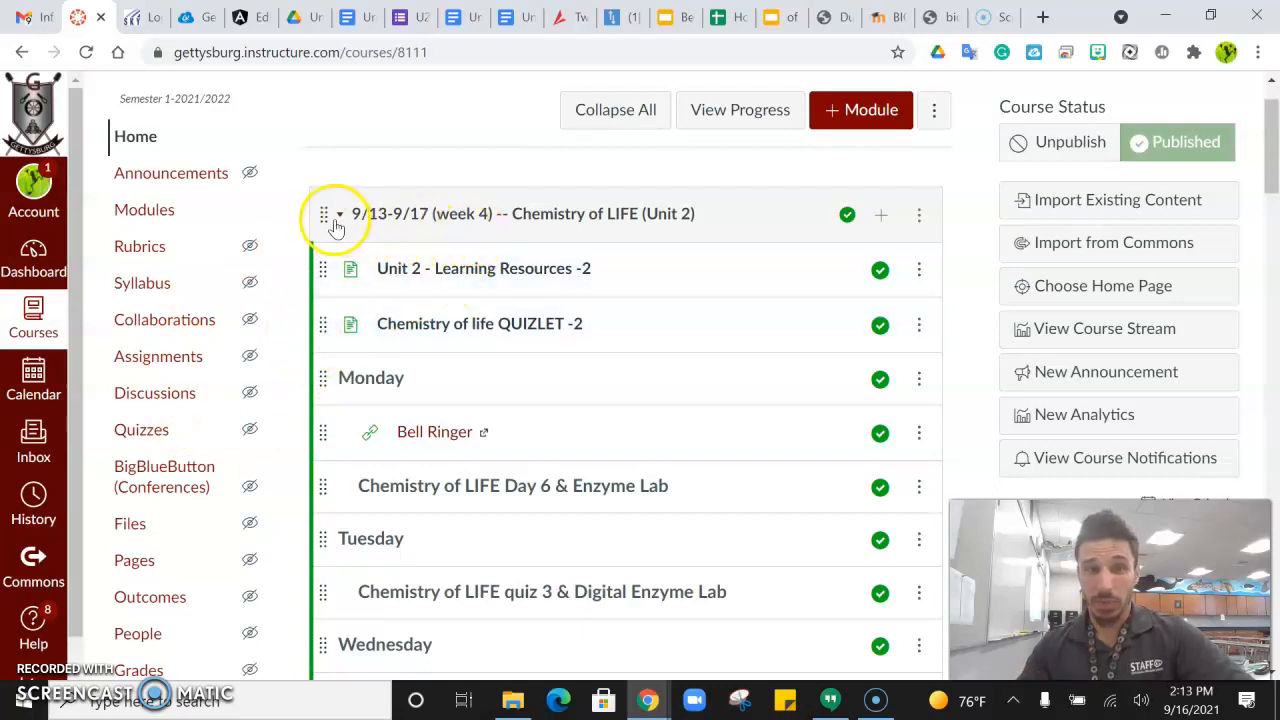
{"action": "mouse_move", "coordinate": [456, 220]}
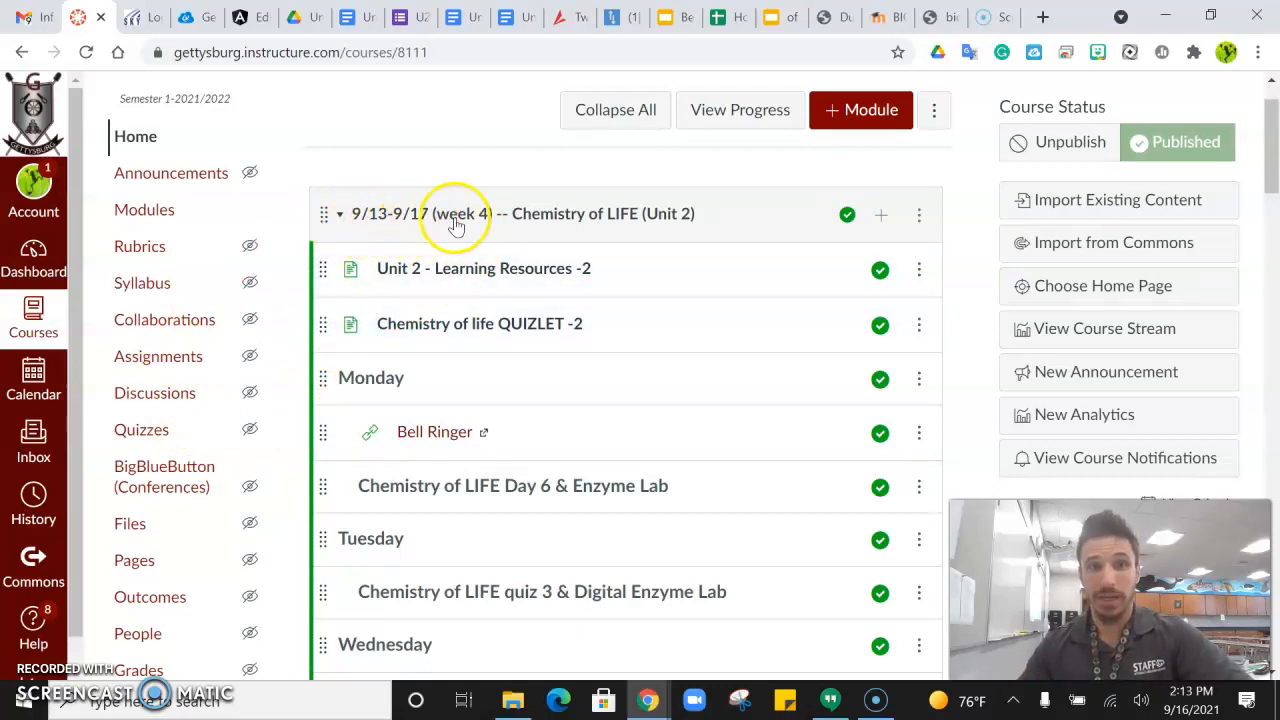
{"action": "mouse_move", "coordinate": [570, 214]}
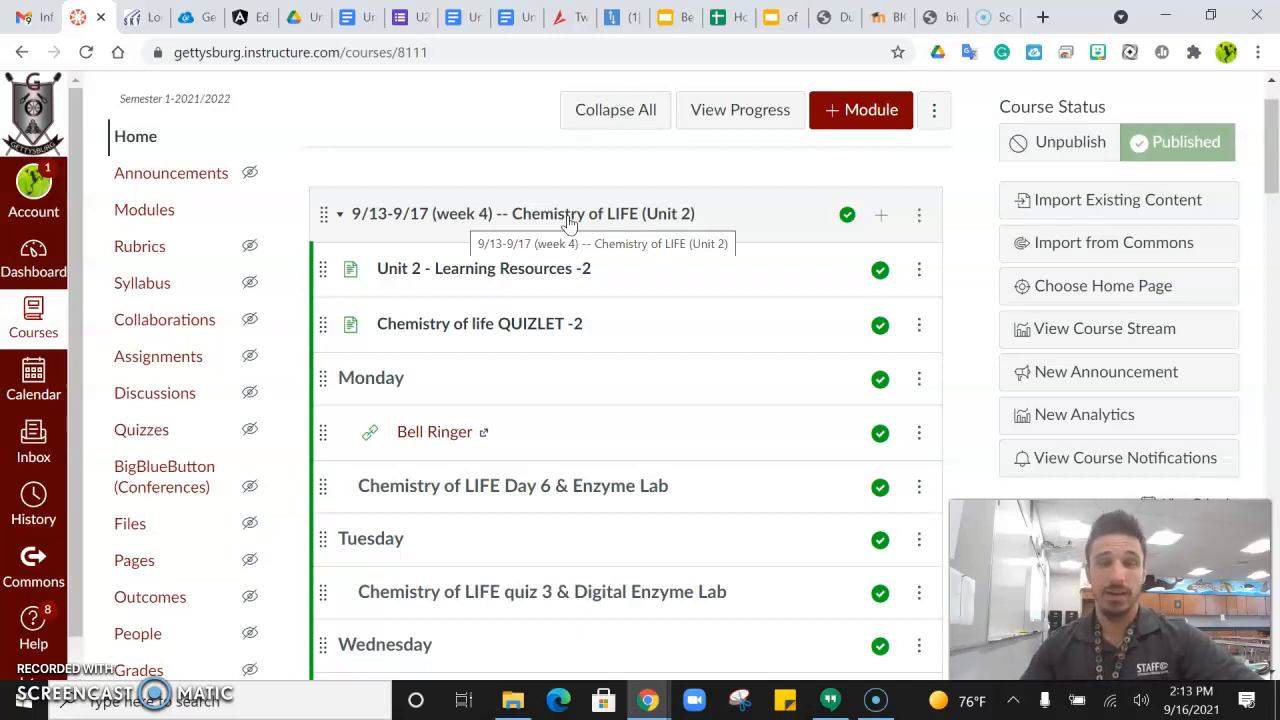
{"action": "scroll", "scroll_direction": "down", "scroll_amount": 3}
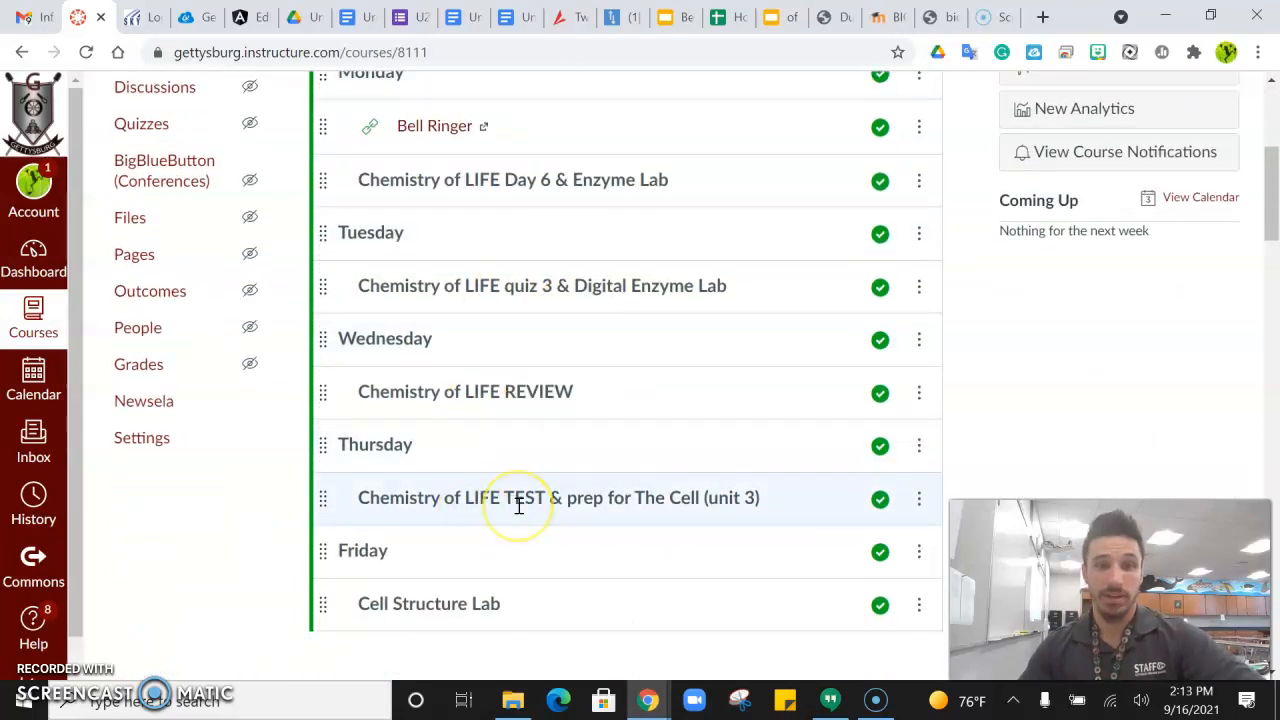
{"action": "mouse_move", "coordinate": [518, 496]}
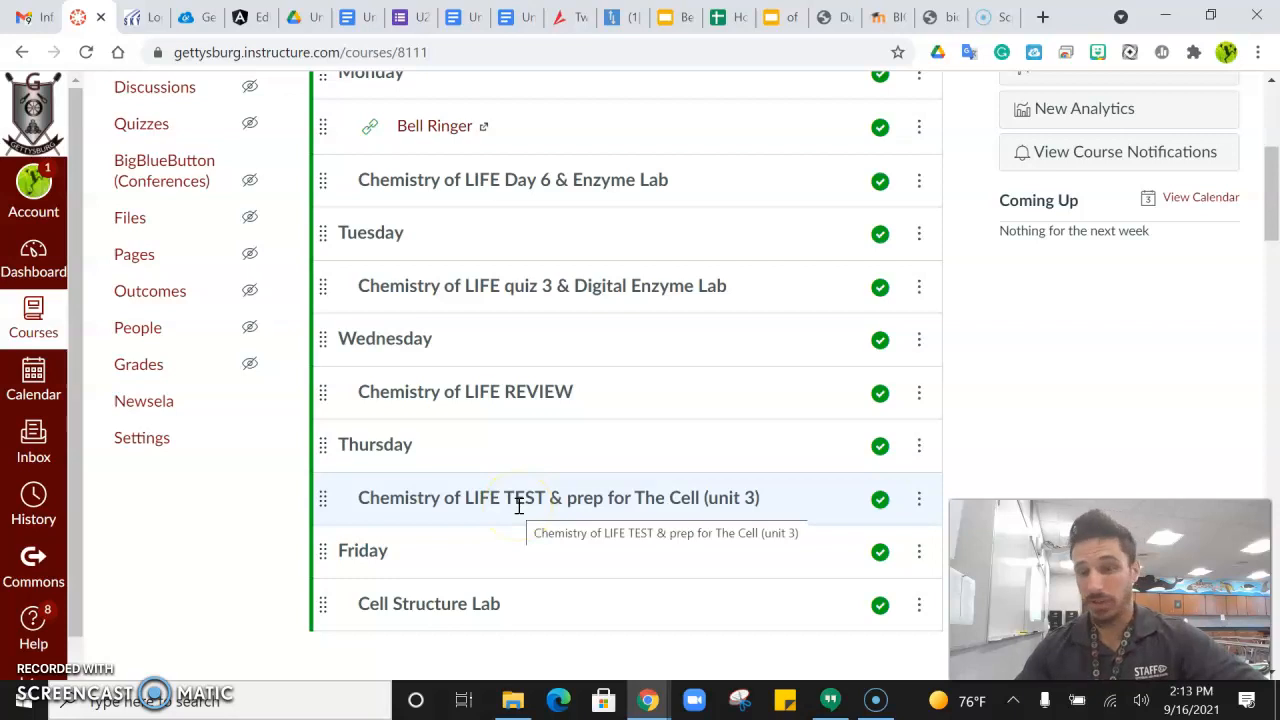